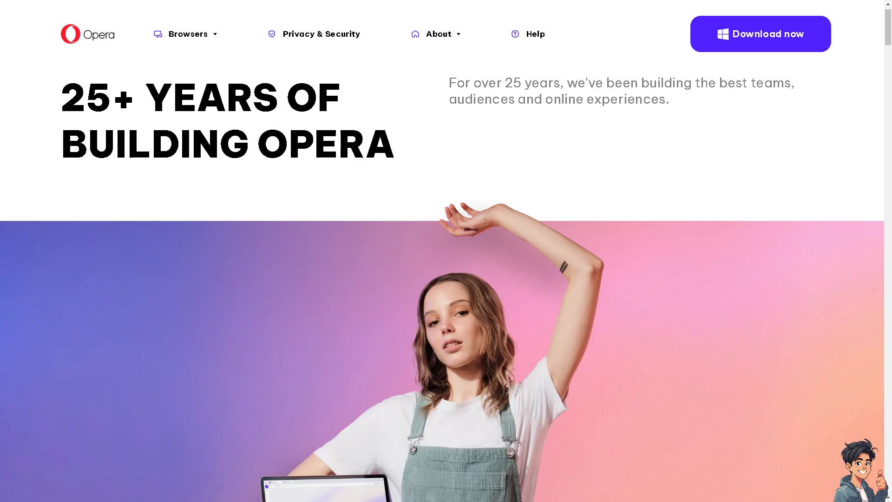
mouse_move(739, 37)
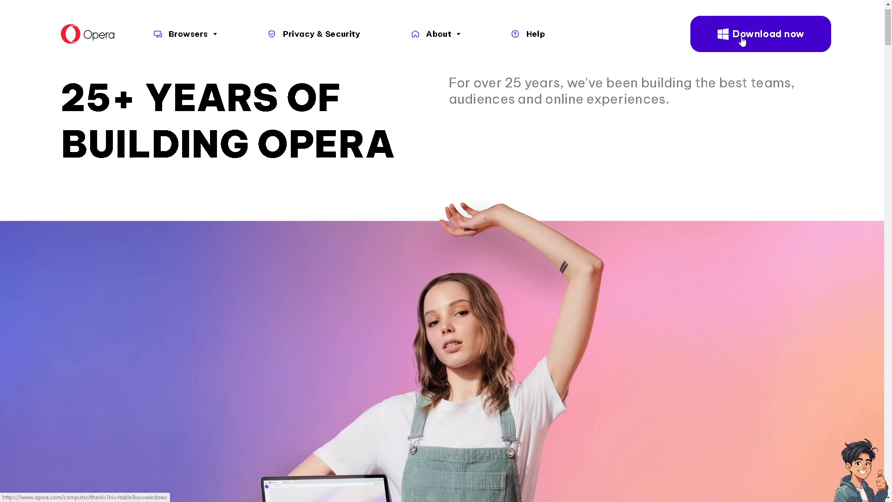
- Open the History side panel and scroll through recently closed tabs and today's history
left_click(760, 33)
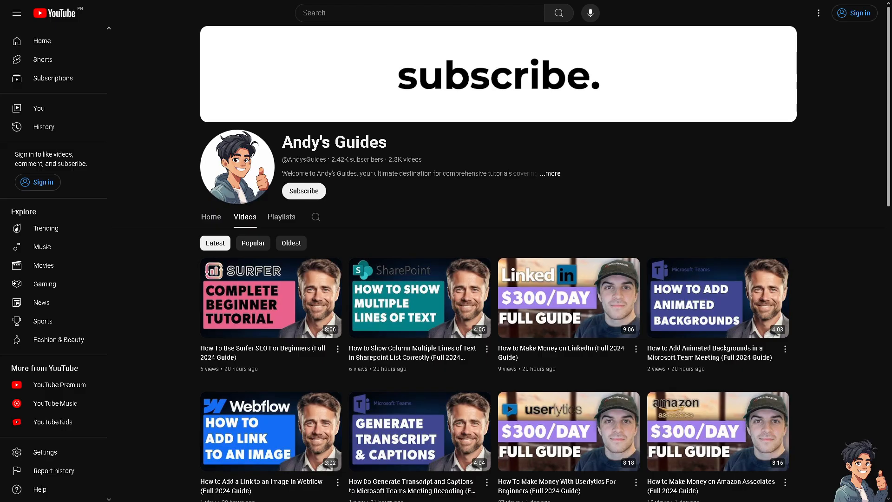
scroll("down", 3)
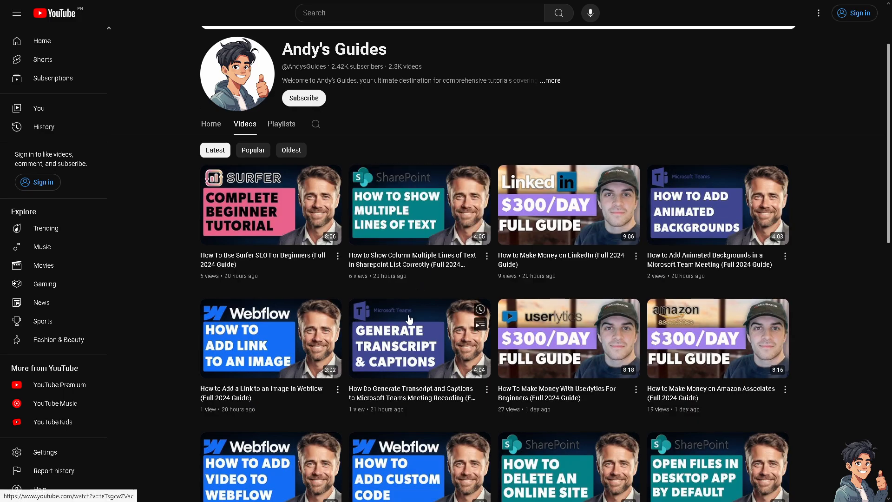
scroll("down", 3)
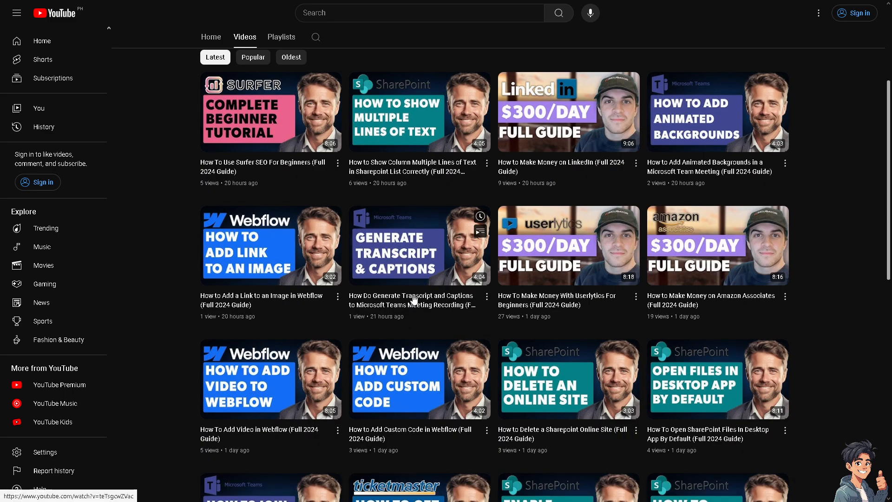
mouse_move(417, 307)
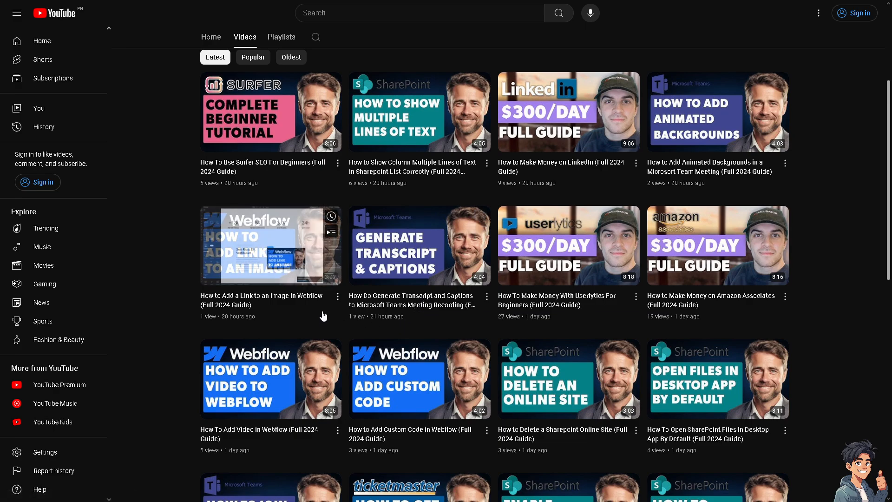
scroll("down", 3)
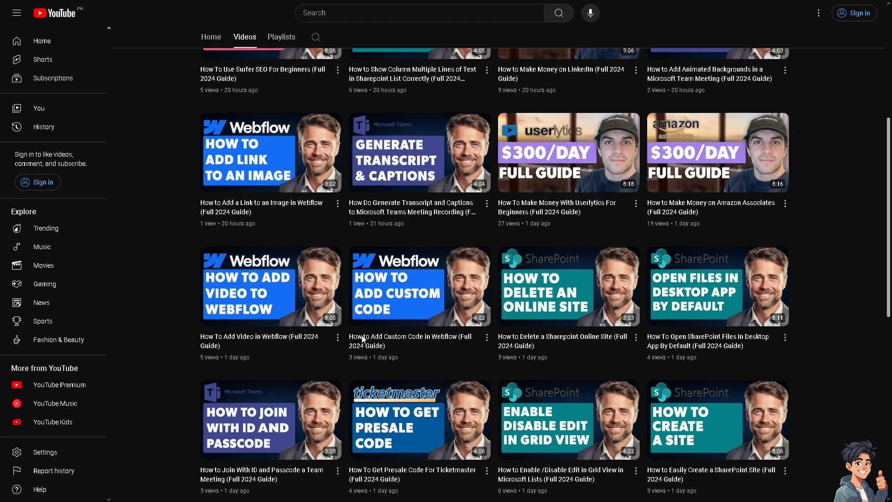
mouse_move(363, 333)
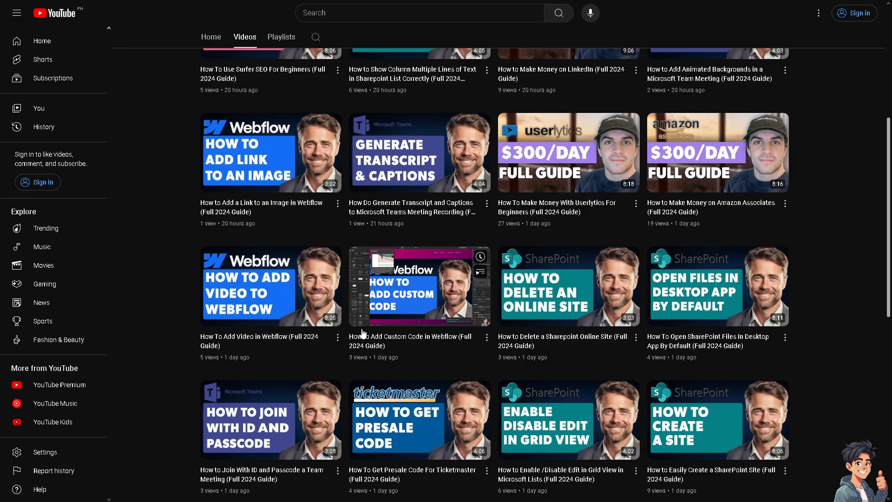
scroll("down", 3)
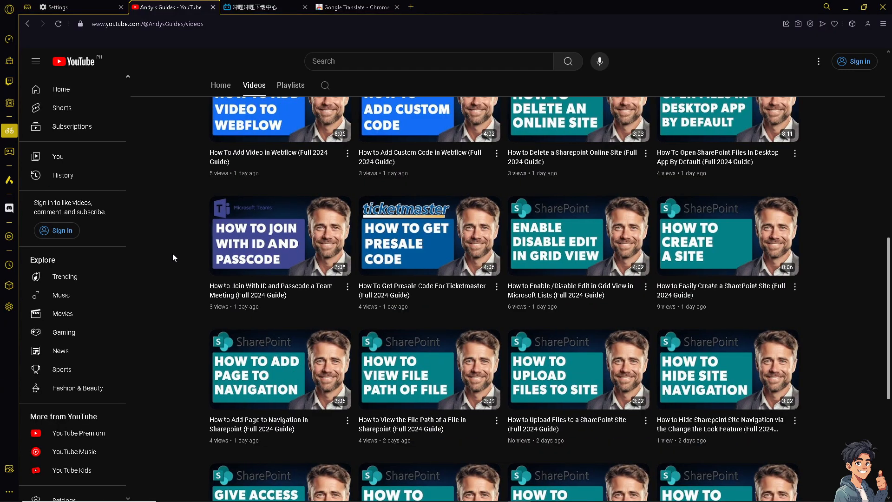
mouse_move(177, 233)
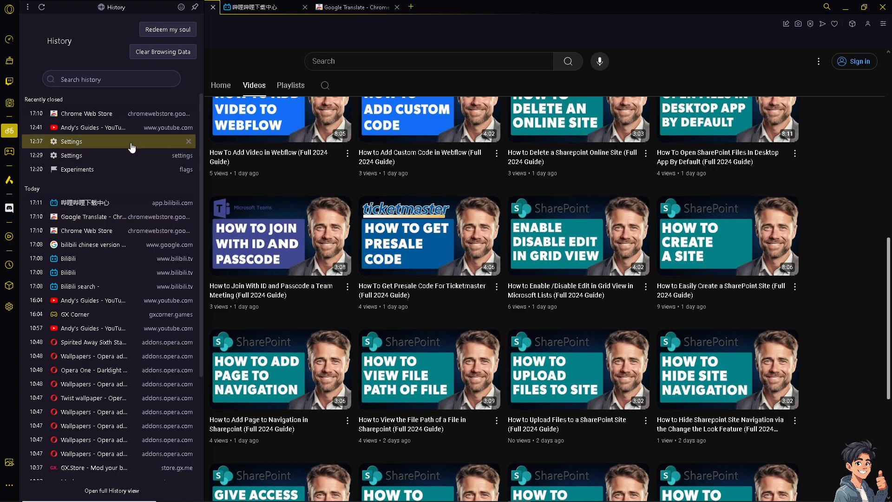
mouse_move(106, 155)
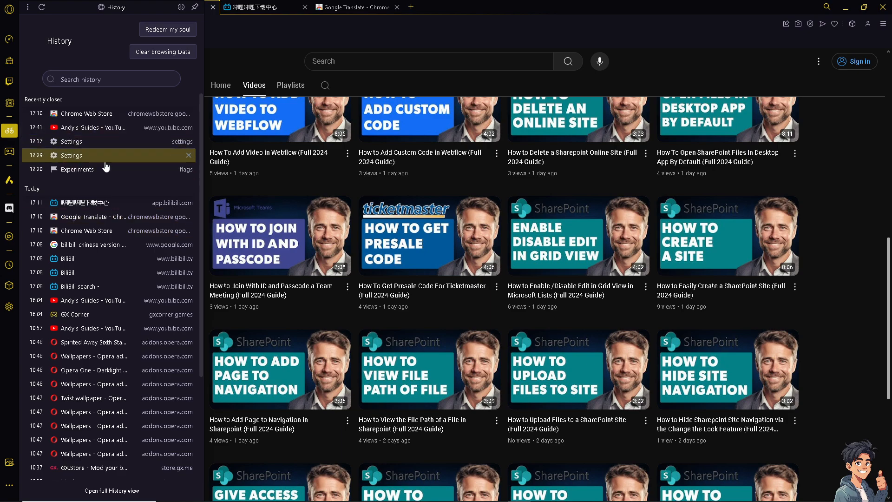
mouse_move(110, 191)
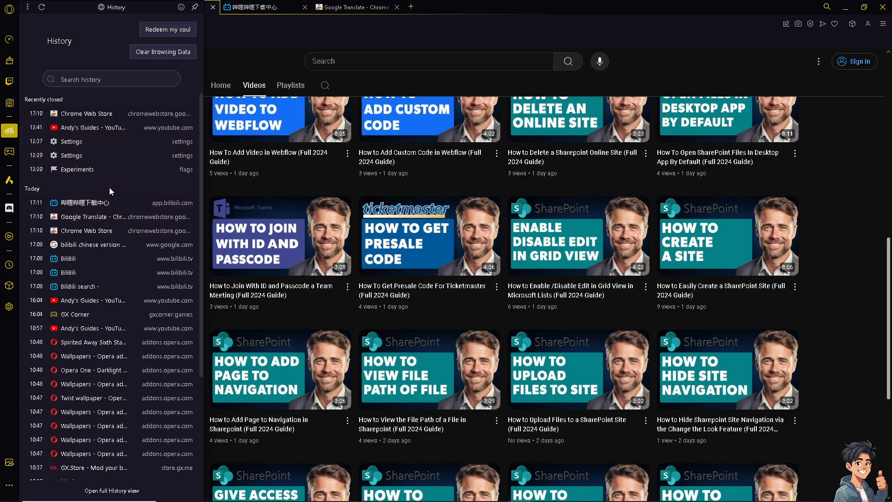
scroll("down", 3)
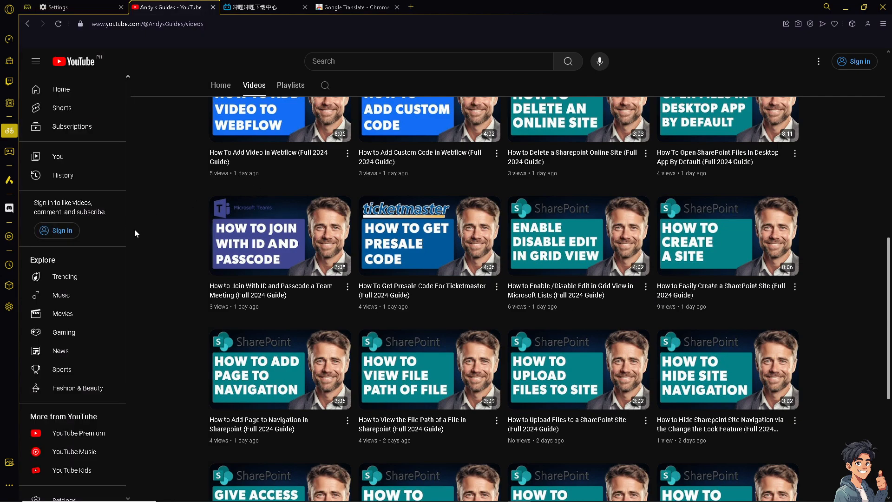
mouse_move(8, 180)
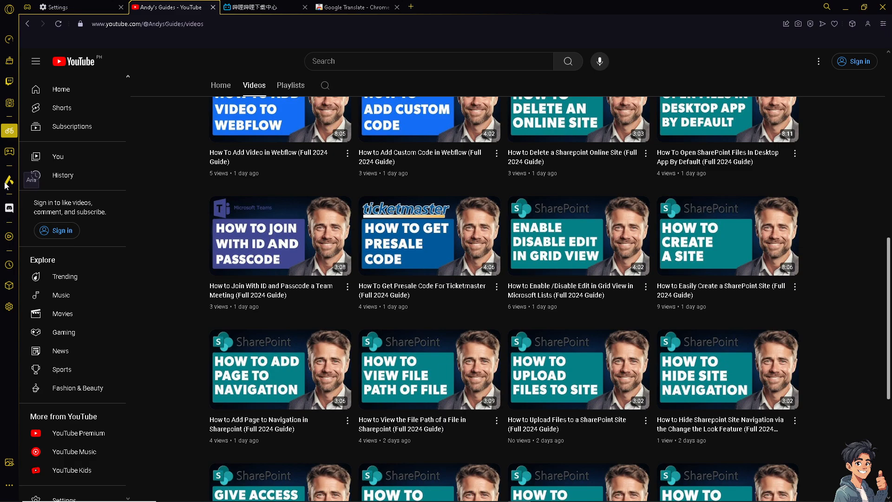
mouse_move(9, 207)
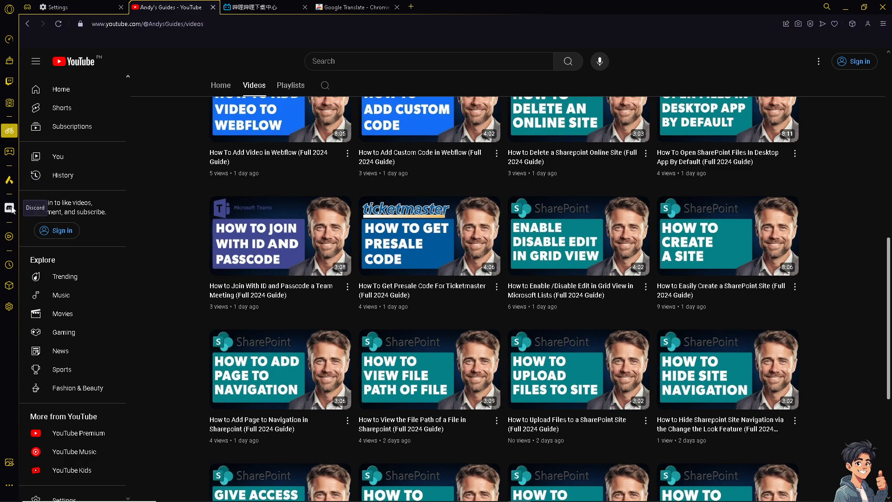
mouse_move(9, 267)
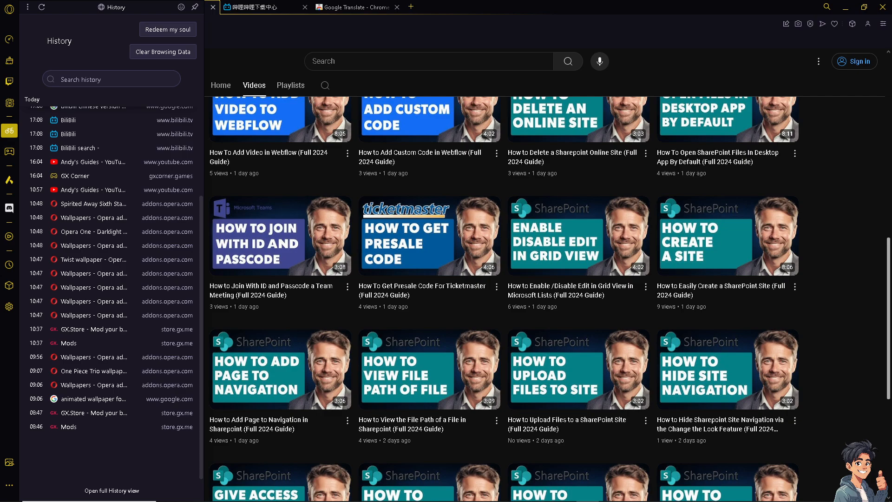
mouse_move(258, 267)
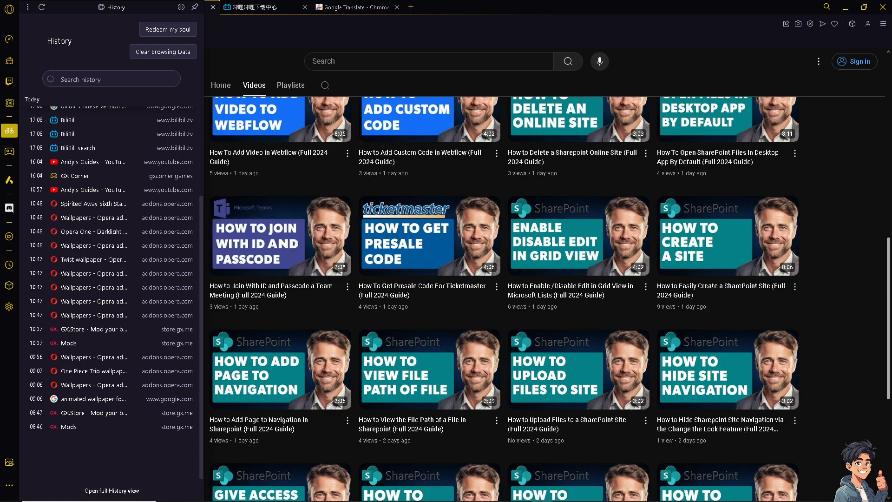
mouse_move(279, 74)
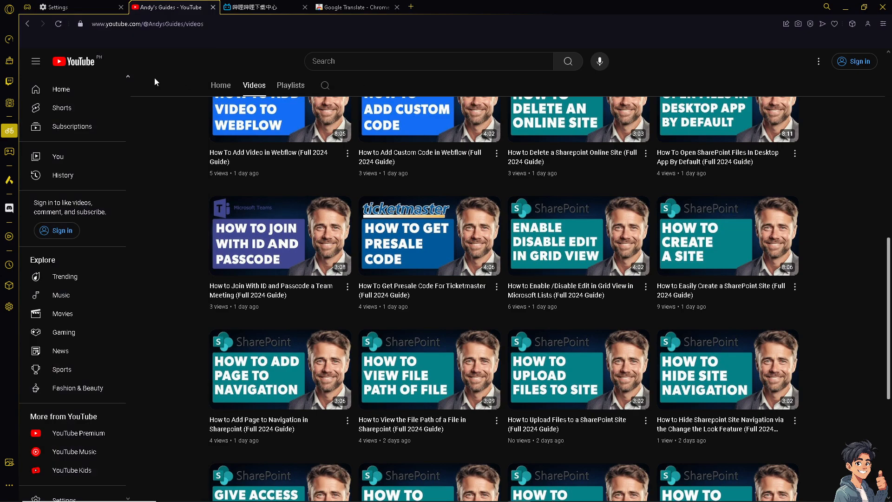
scroll("down", 3)
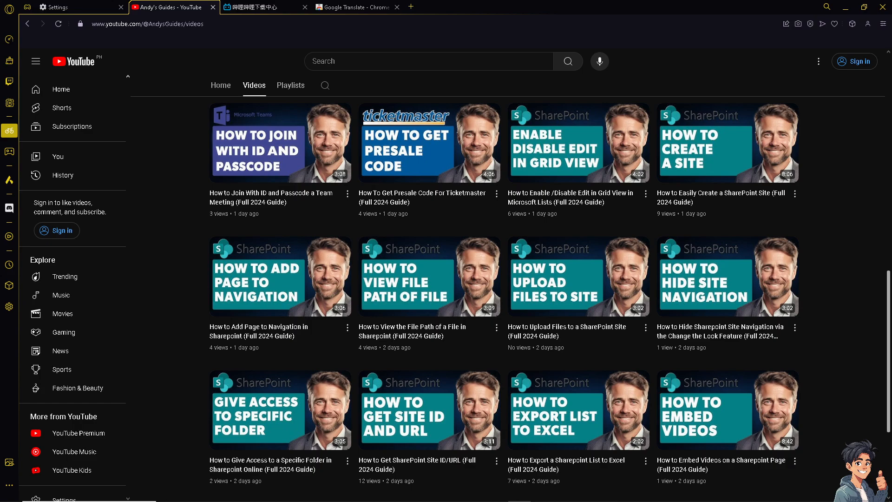
scroll("down", 3)
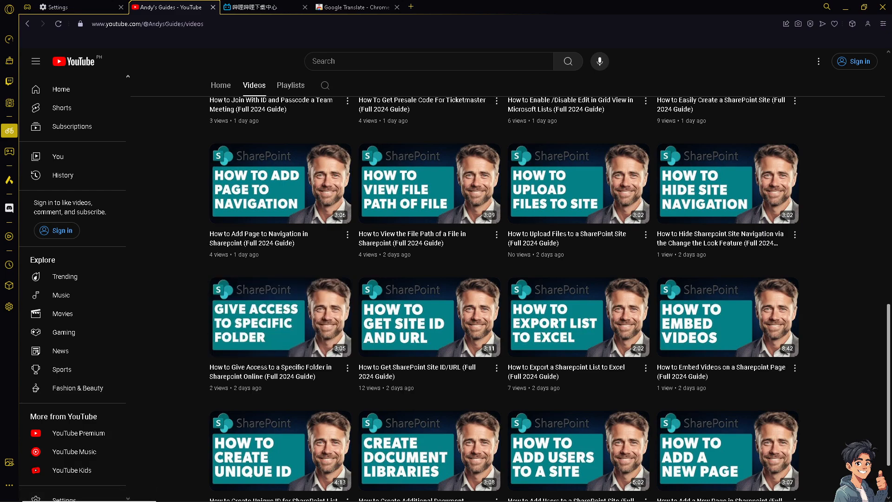
mouse_move(689, 327)
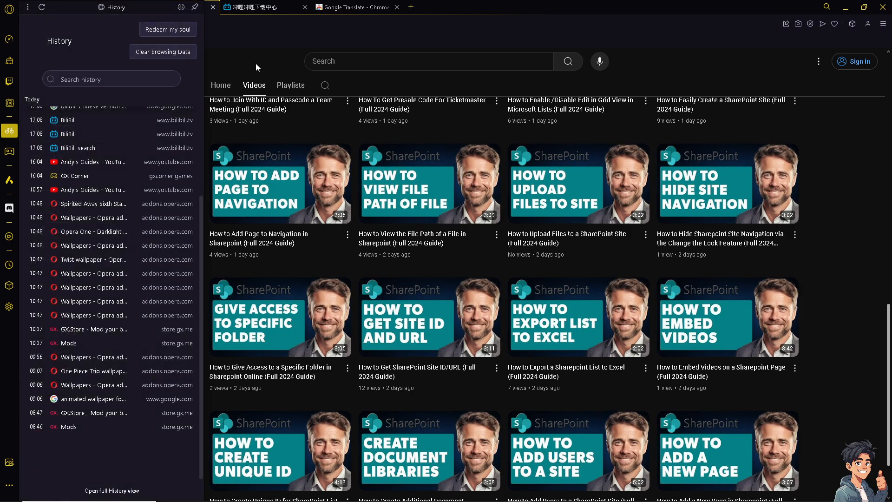
mouse_move(128, 257)
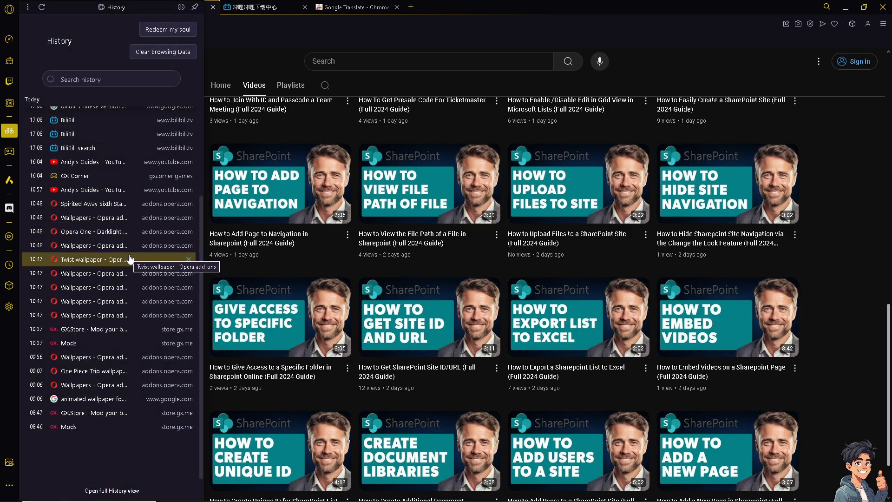
mouse_move(658, 278)
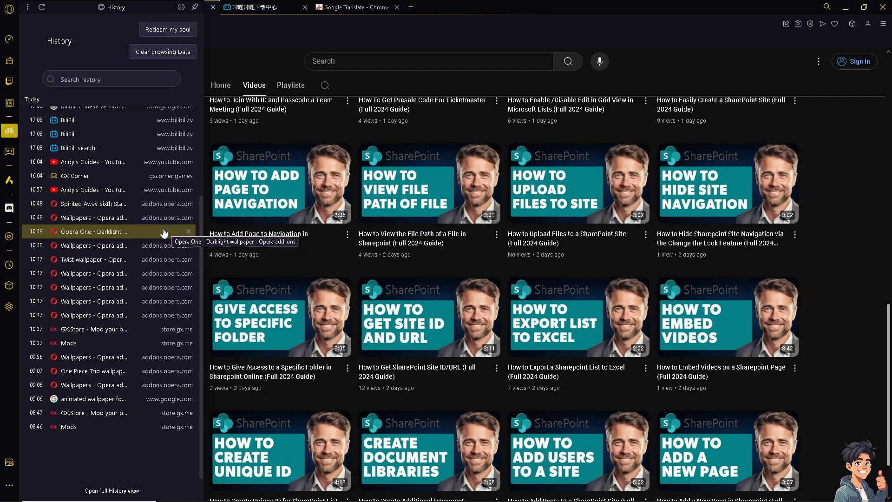
mouse_move(123, 246)
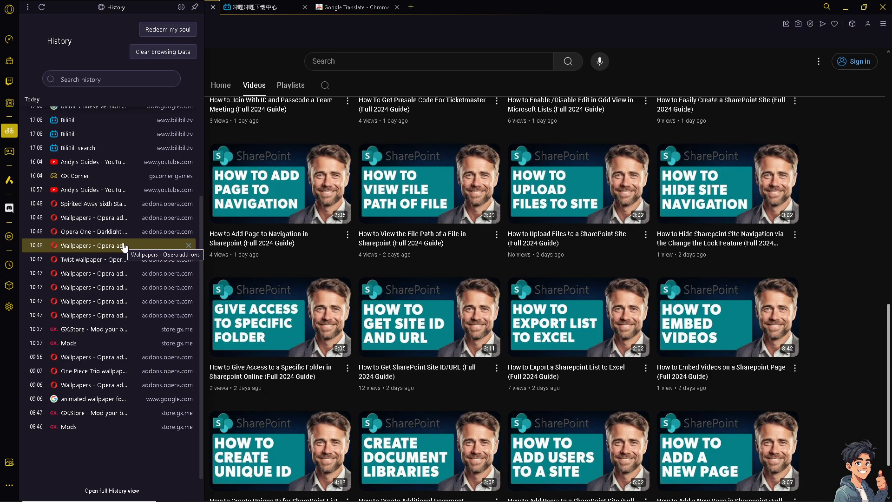